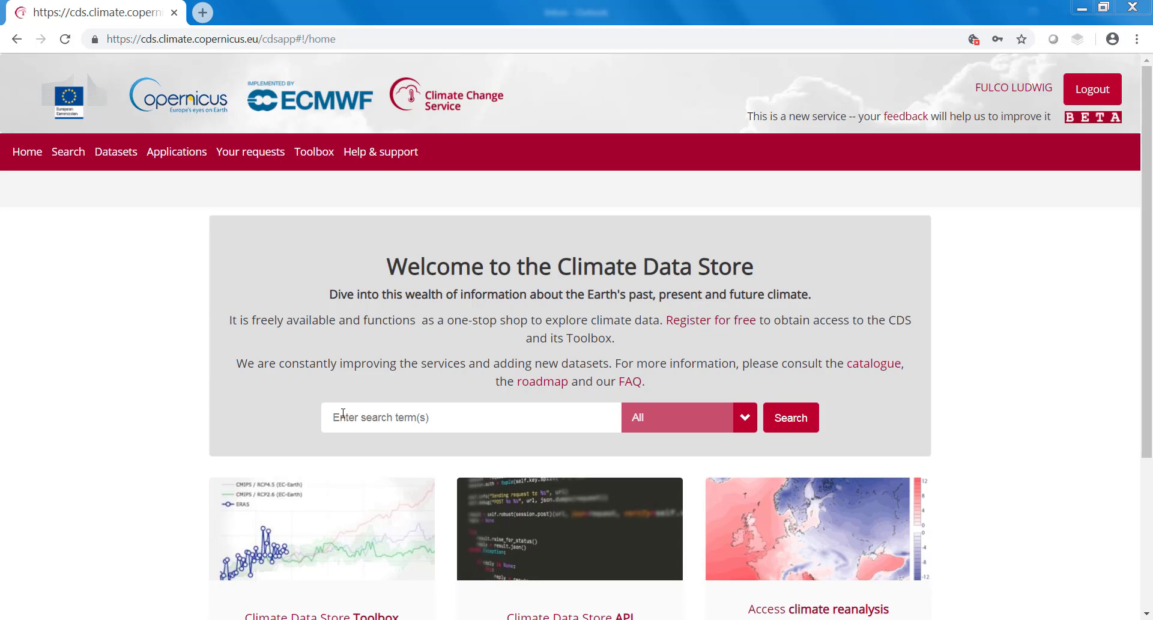
# Step: Type 'cmip' into the home page search box to see suggestions like cmip5
pyautogui.write('c')
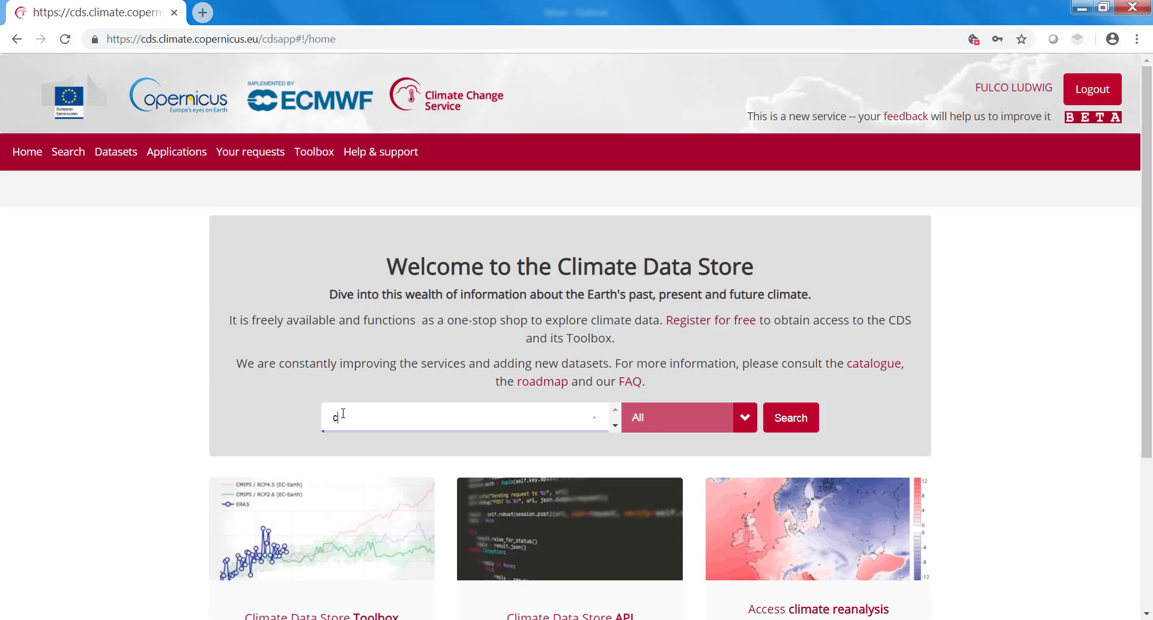
pyautogui.write('mip')
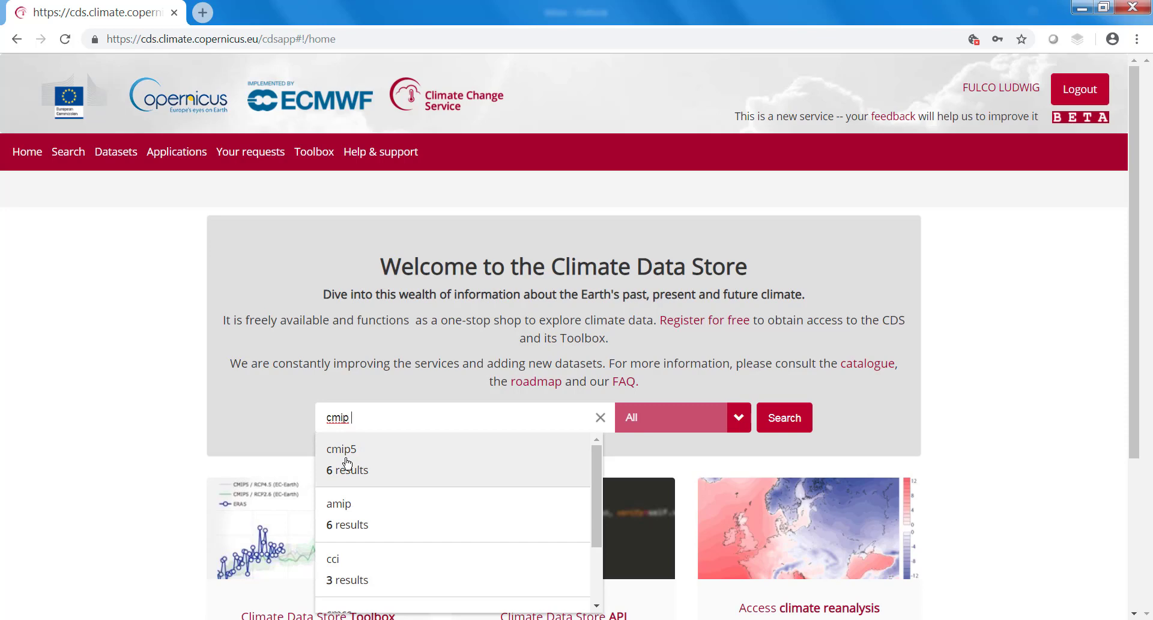
pyautogui.moveTo(128, 160)
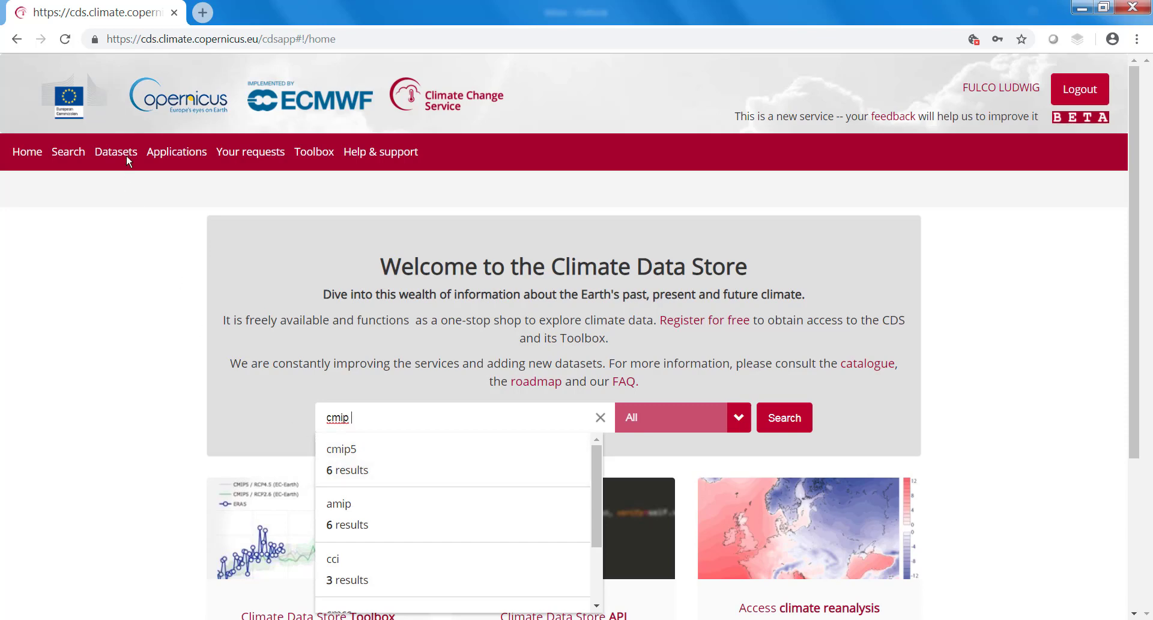
pyautogui.moveTo(124, 160)
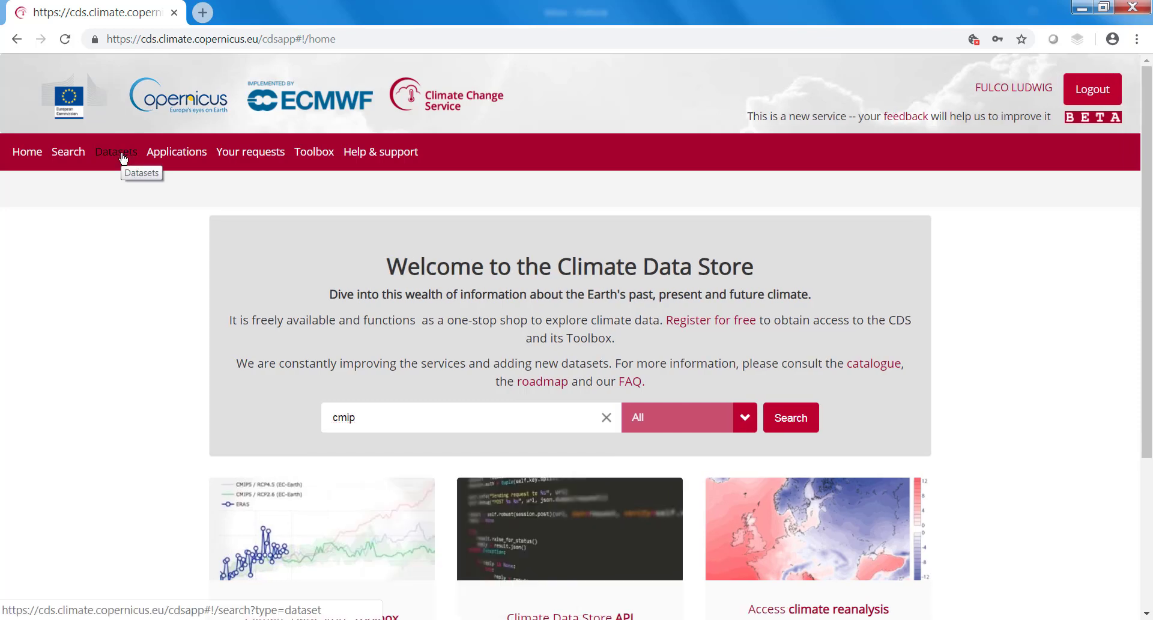
# Step: Open the Datasets catalogue and expand the Product type filter
pyautogui.click(115, 152)
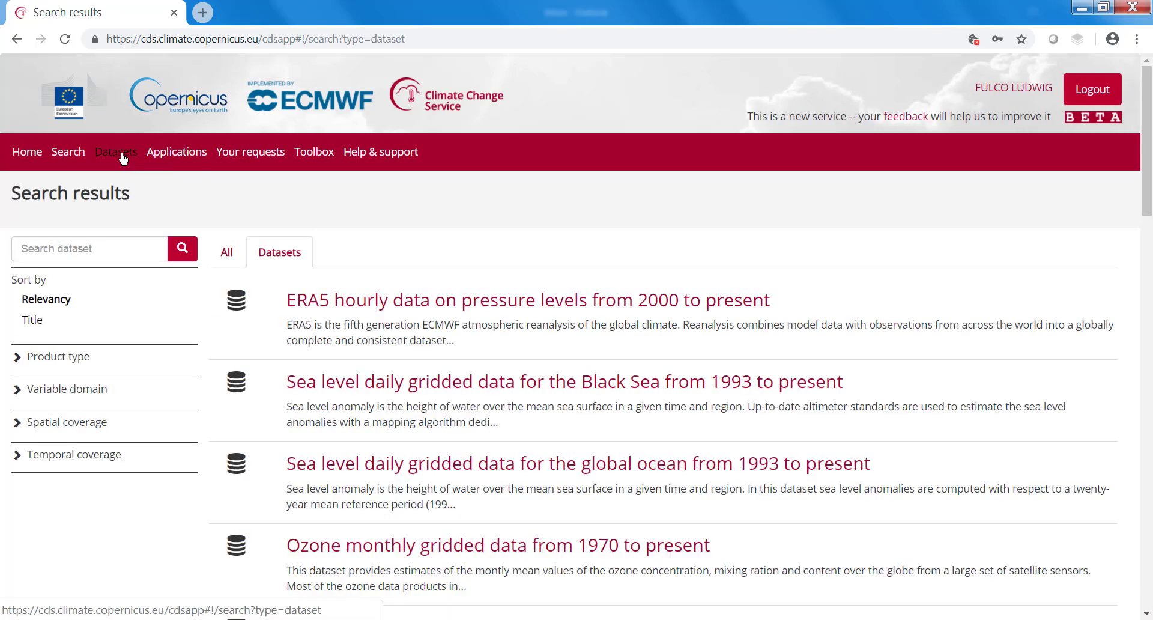
pyautogui.moveTo(66, 248)
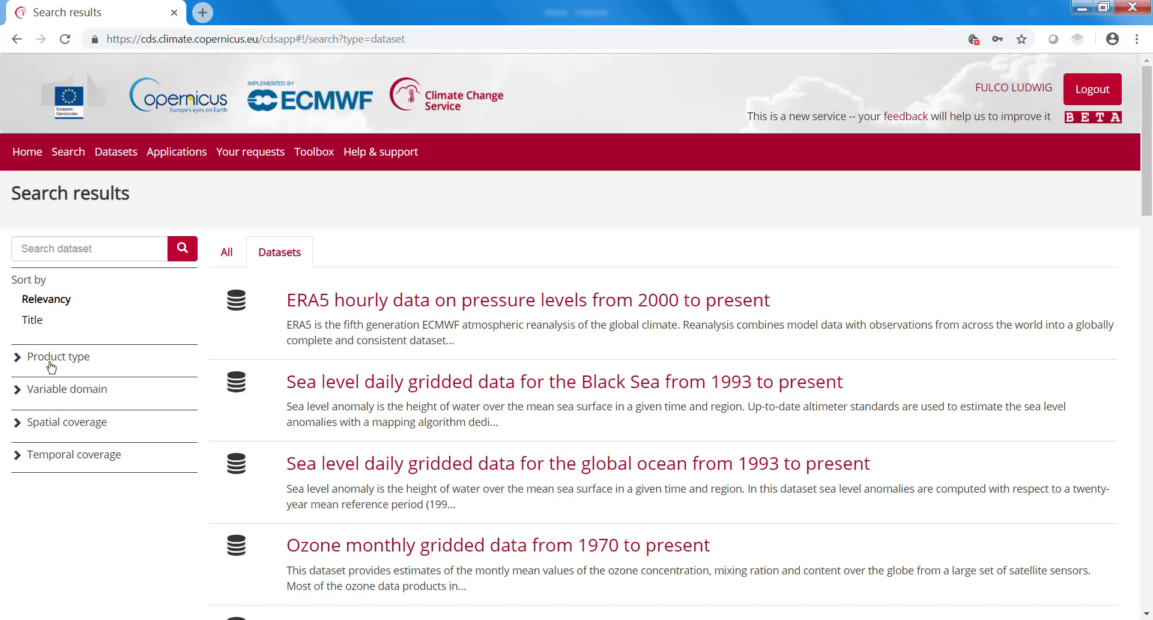
pyautogui.click(59, 356)
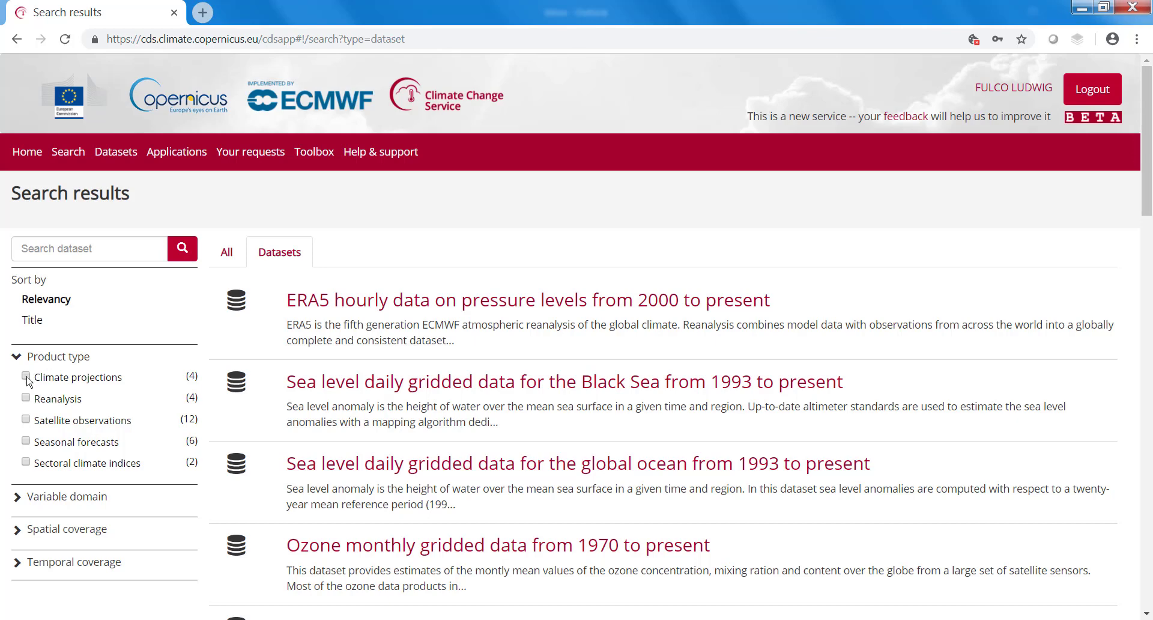
pyautogui.click(25, 376)
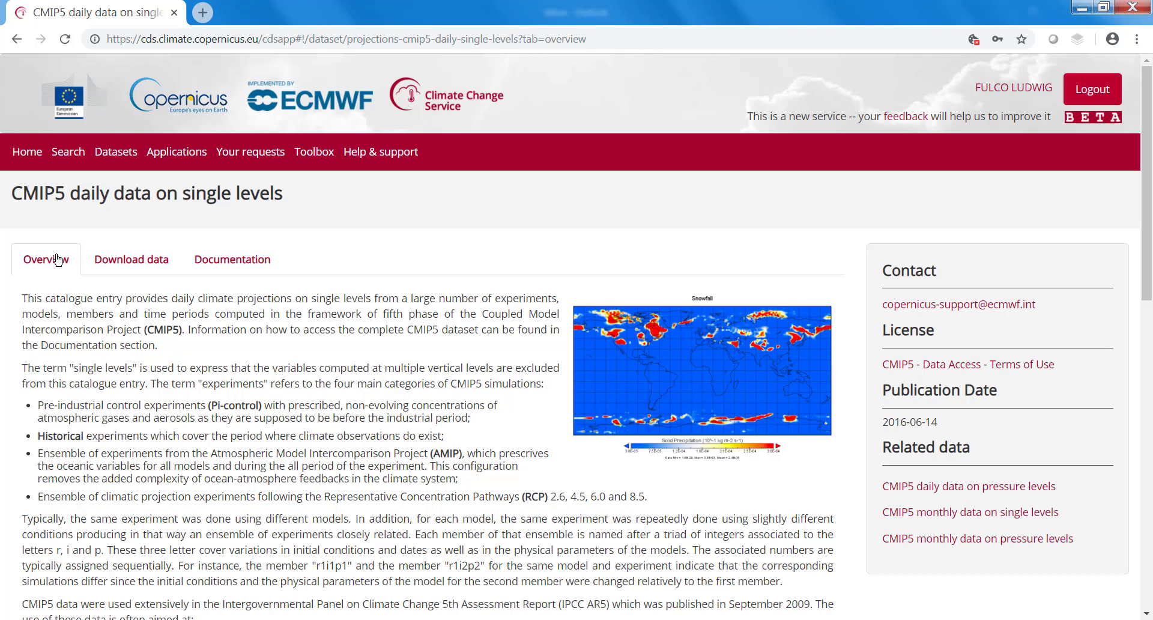
pyautogui.moveTo(232, 258)
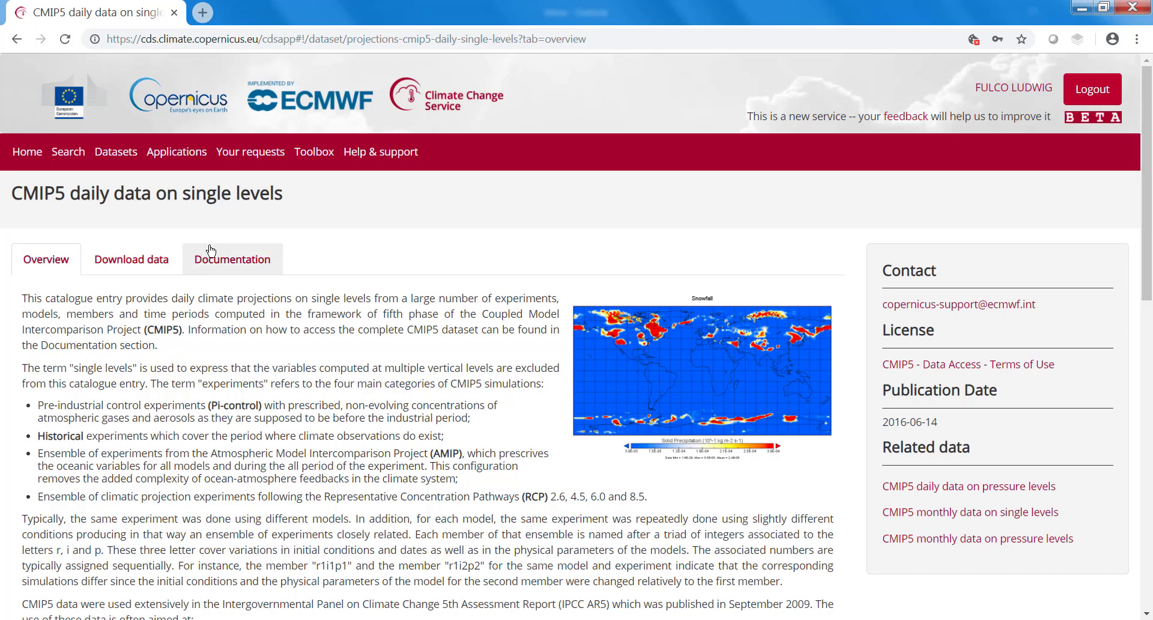
# Step: View the CMIP5 dataset's Documentation, then switch to its Download data form
pyautogui.click(233, 259)
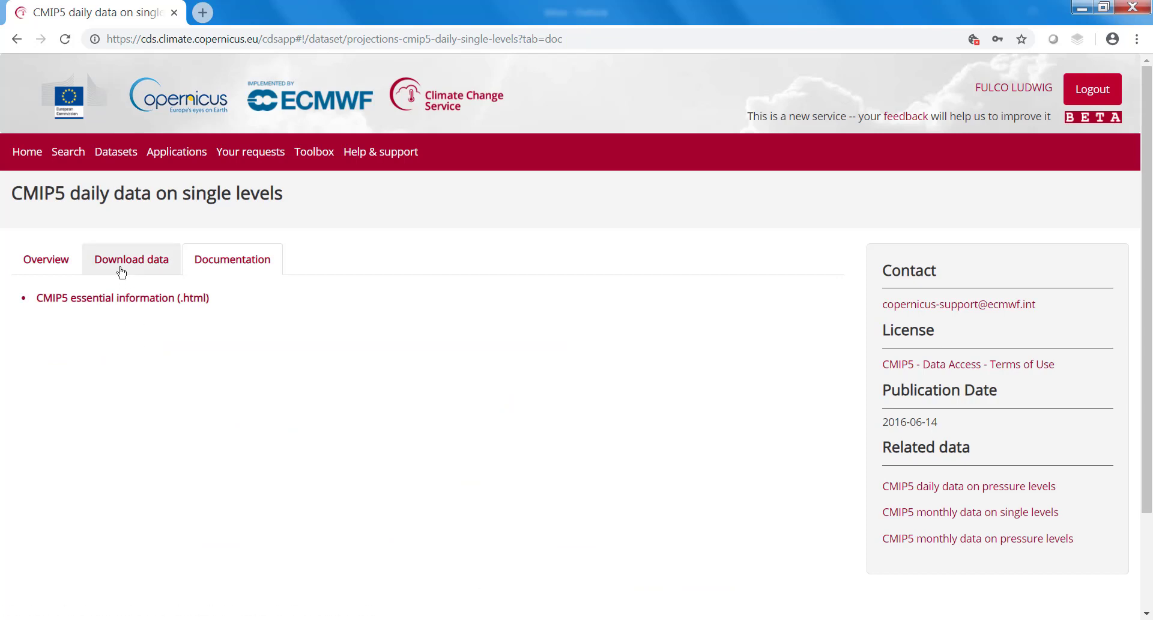
pyautogui.click(131, 259)
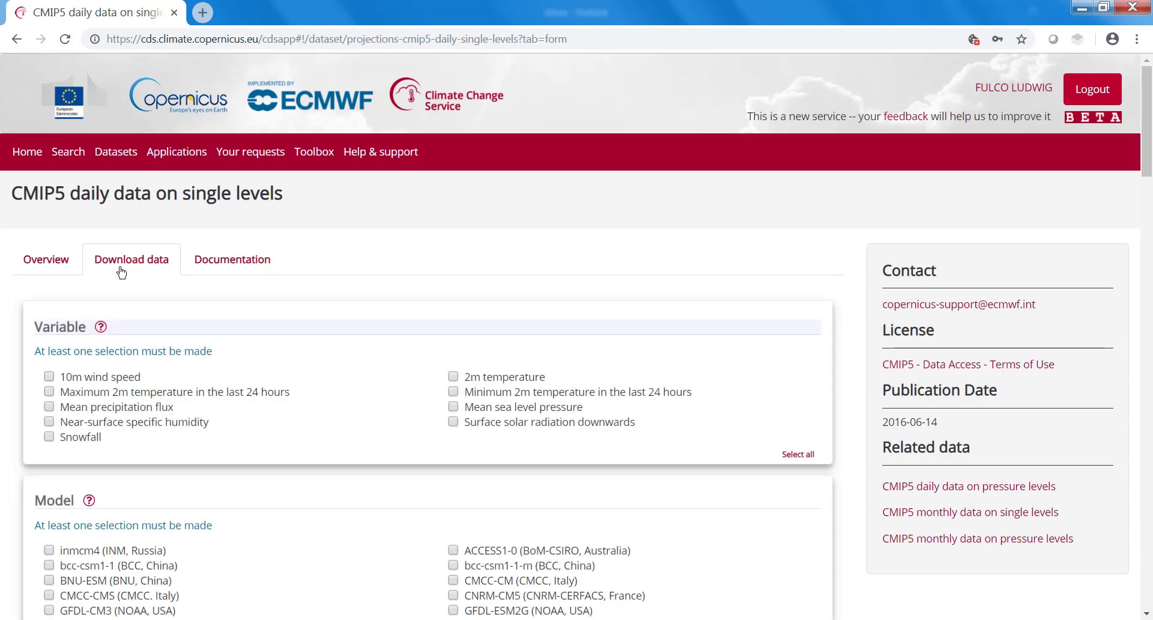